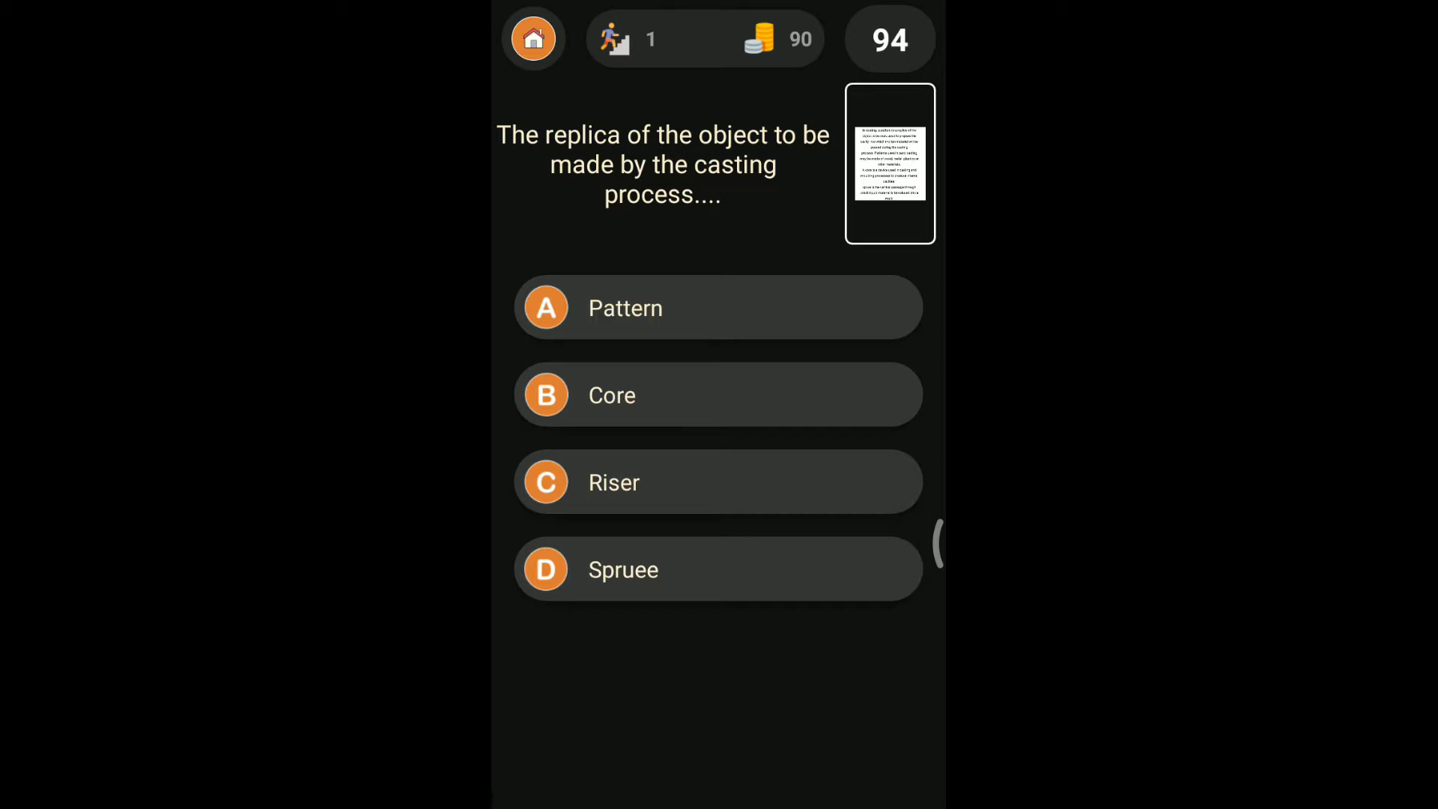
- Answer the casting replica question with Pattern and view its explanation
left_click(716, 307)
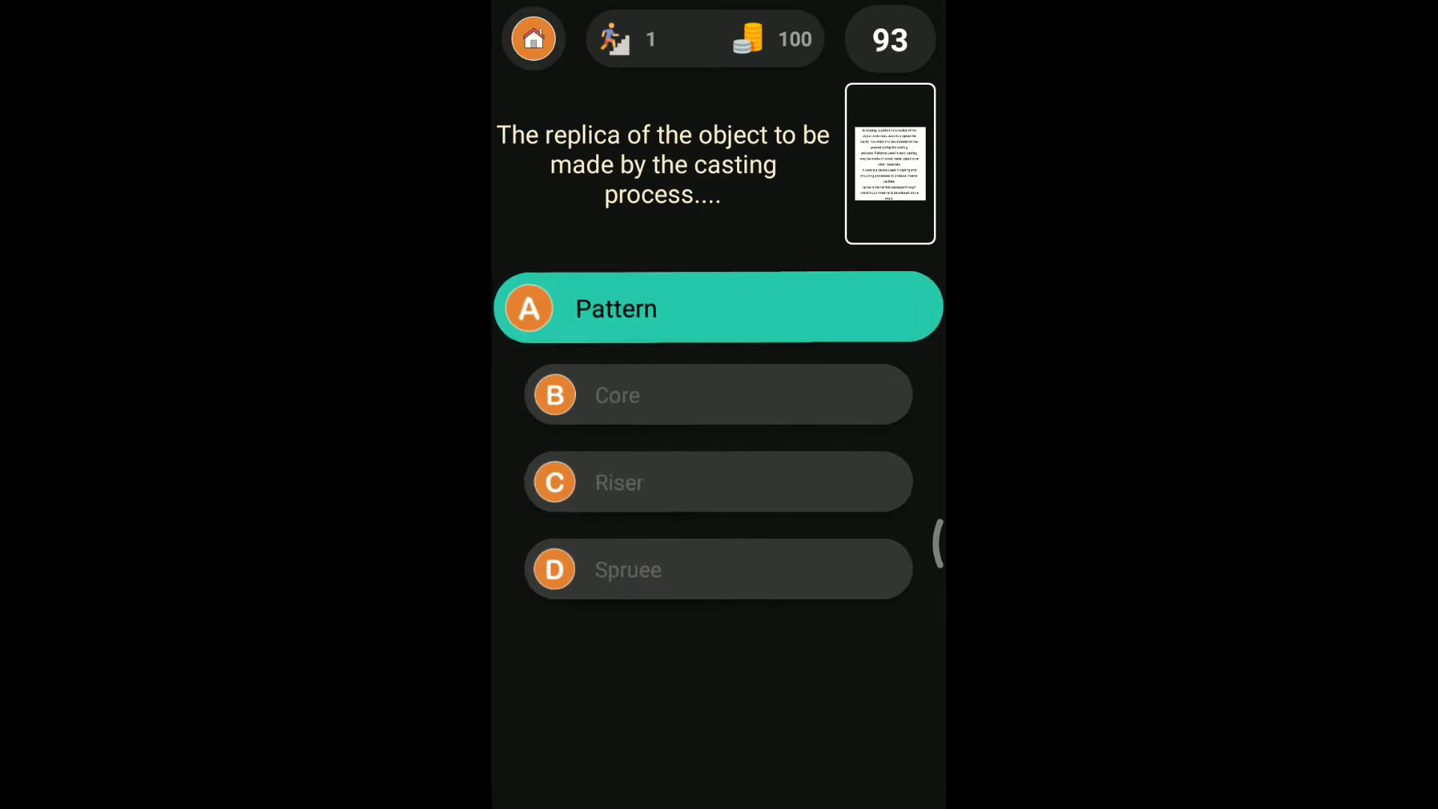
left_click(718, 307)
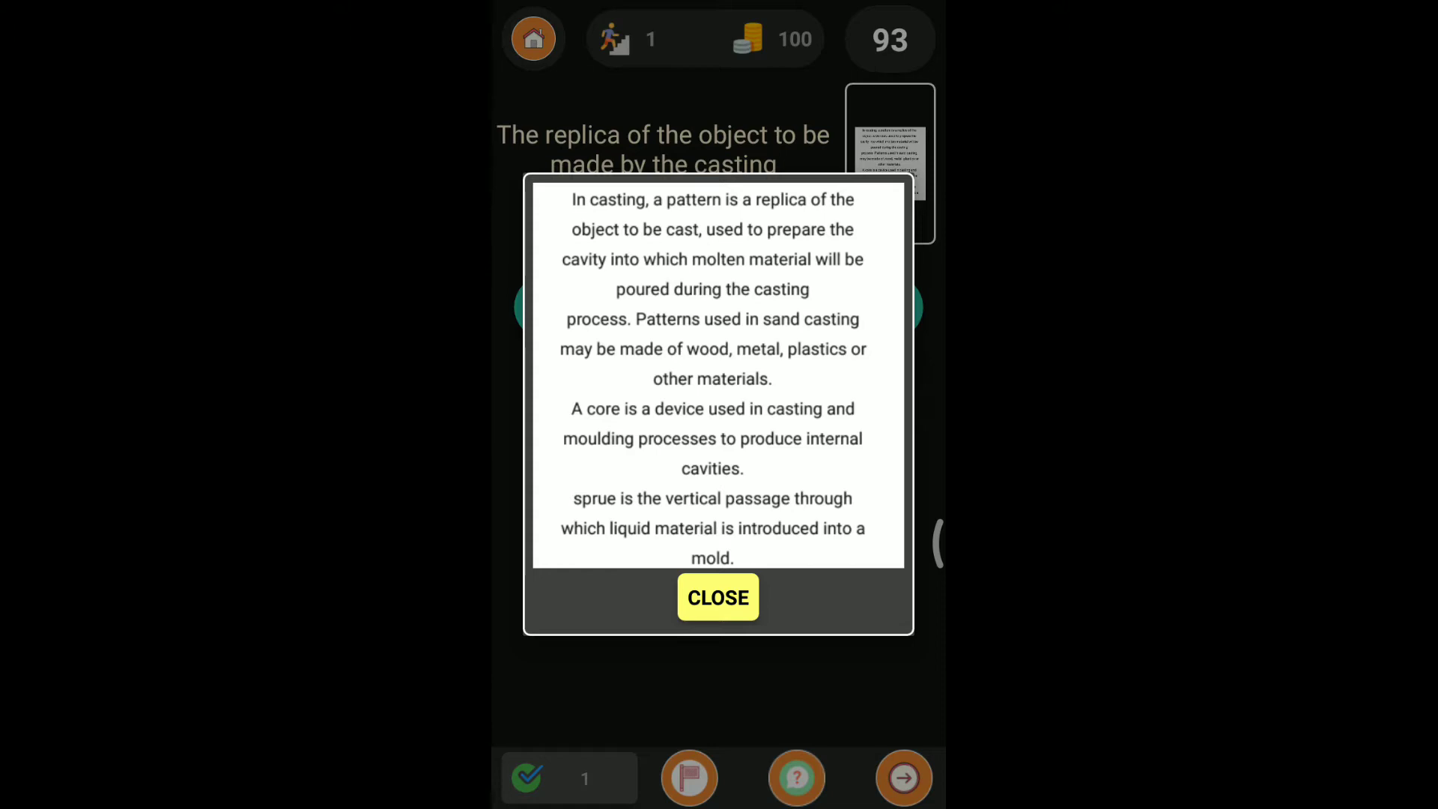
- Move on, answer the magnesium flux question with Chlorine, and close its explanation
left_click(718, 598)
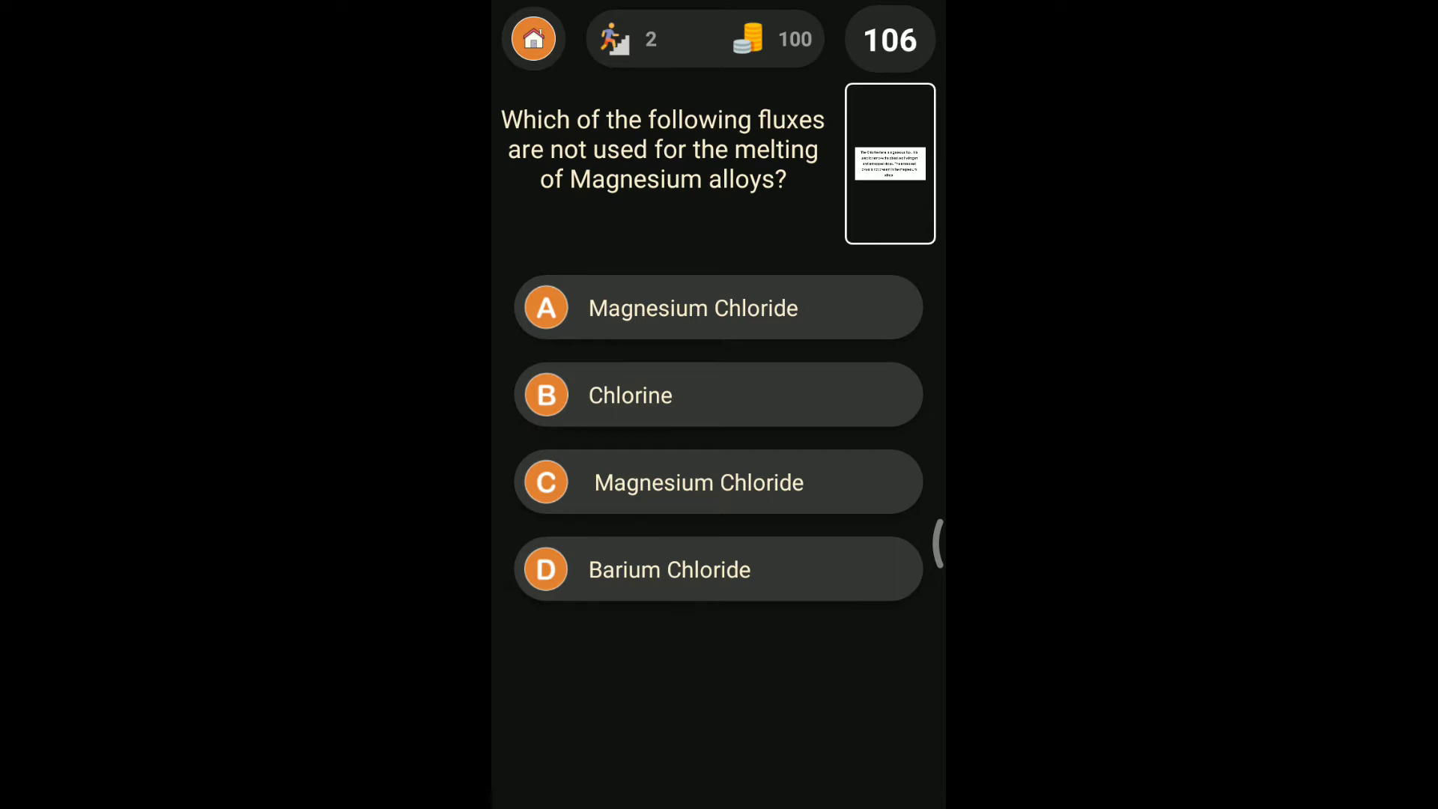
left_click(717, 395)
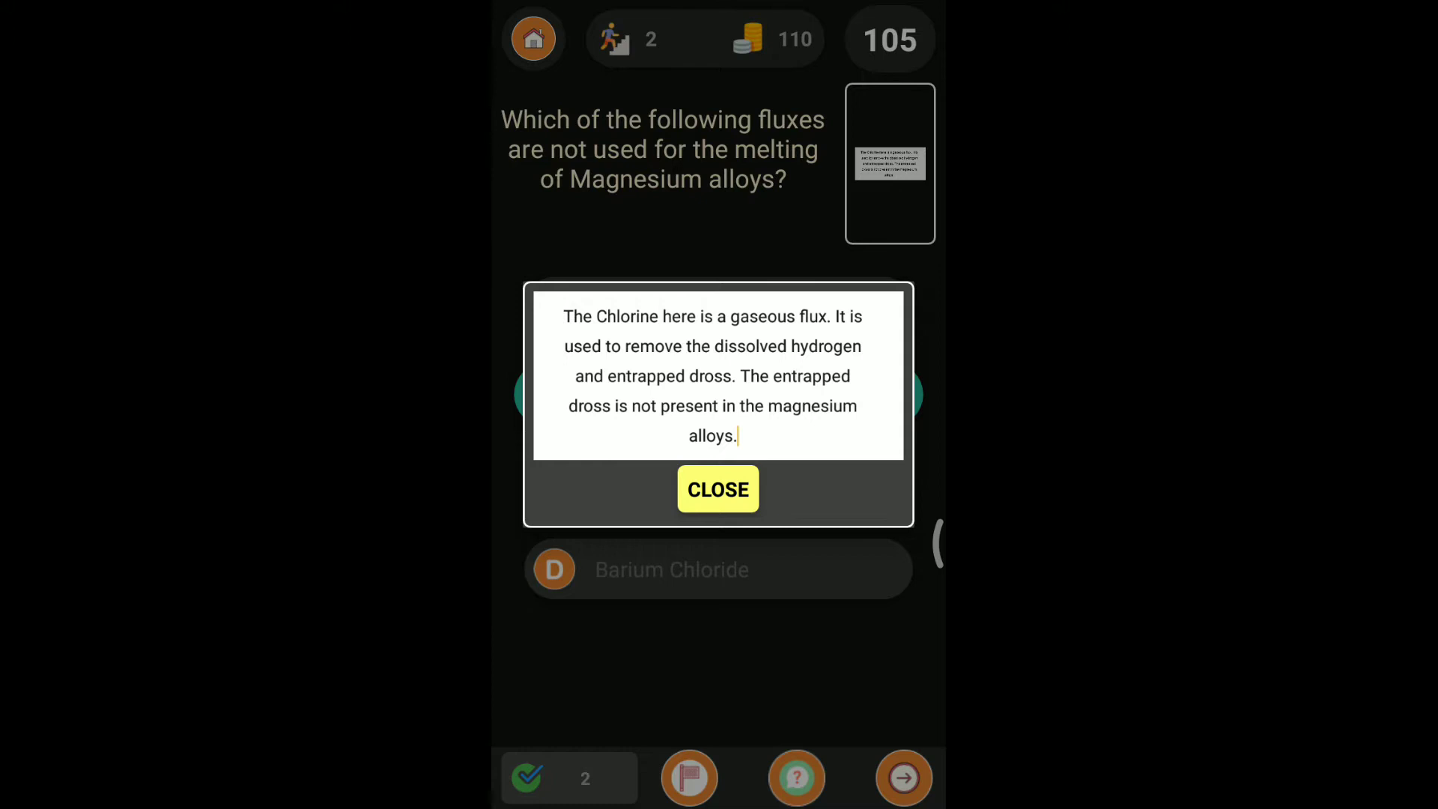
left_click(718, 488)
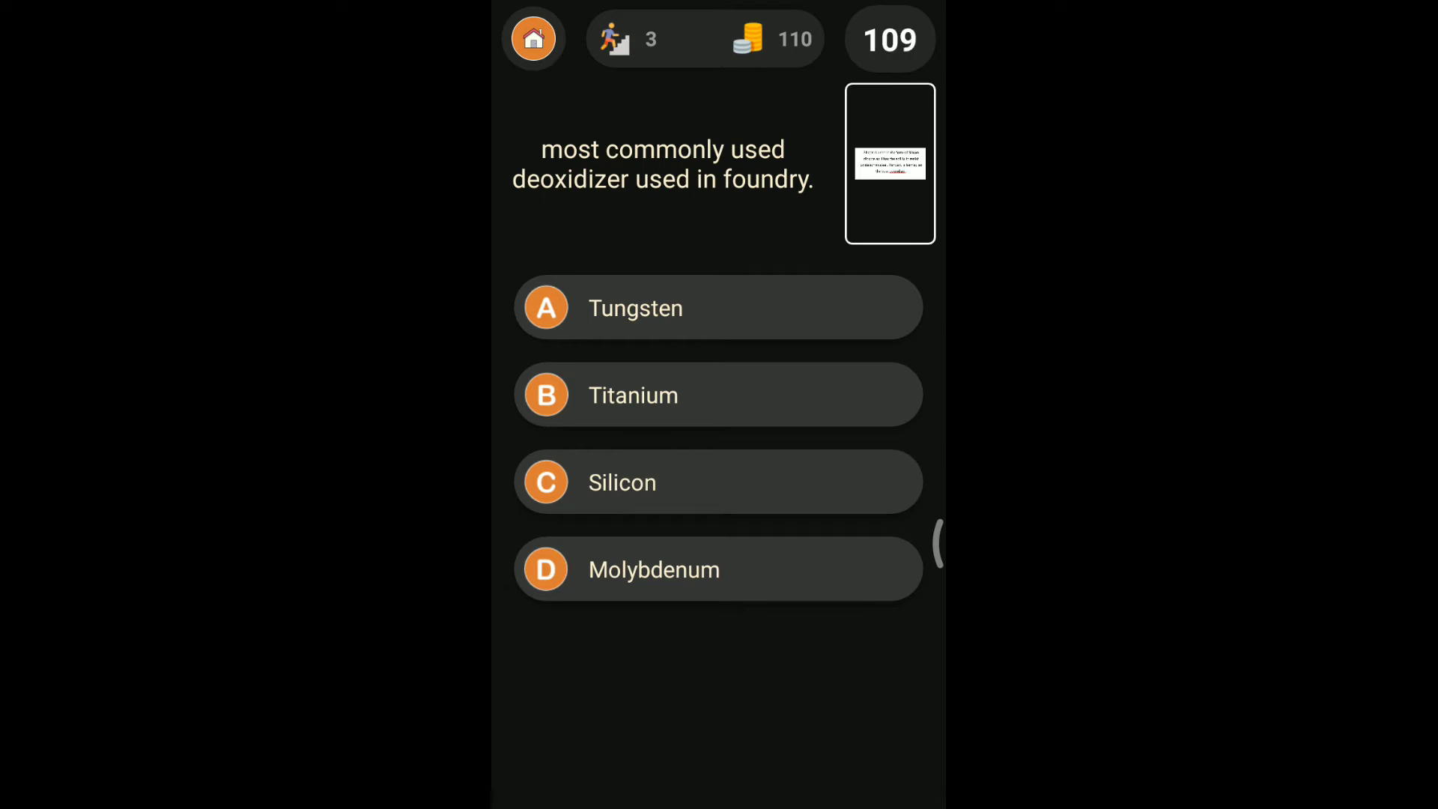
- Answer the foundry deoxidizer question with Silicon, read its explanation and close it
left_click(718, 482)
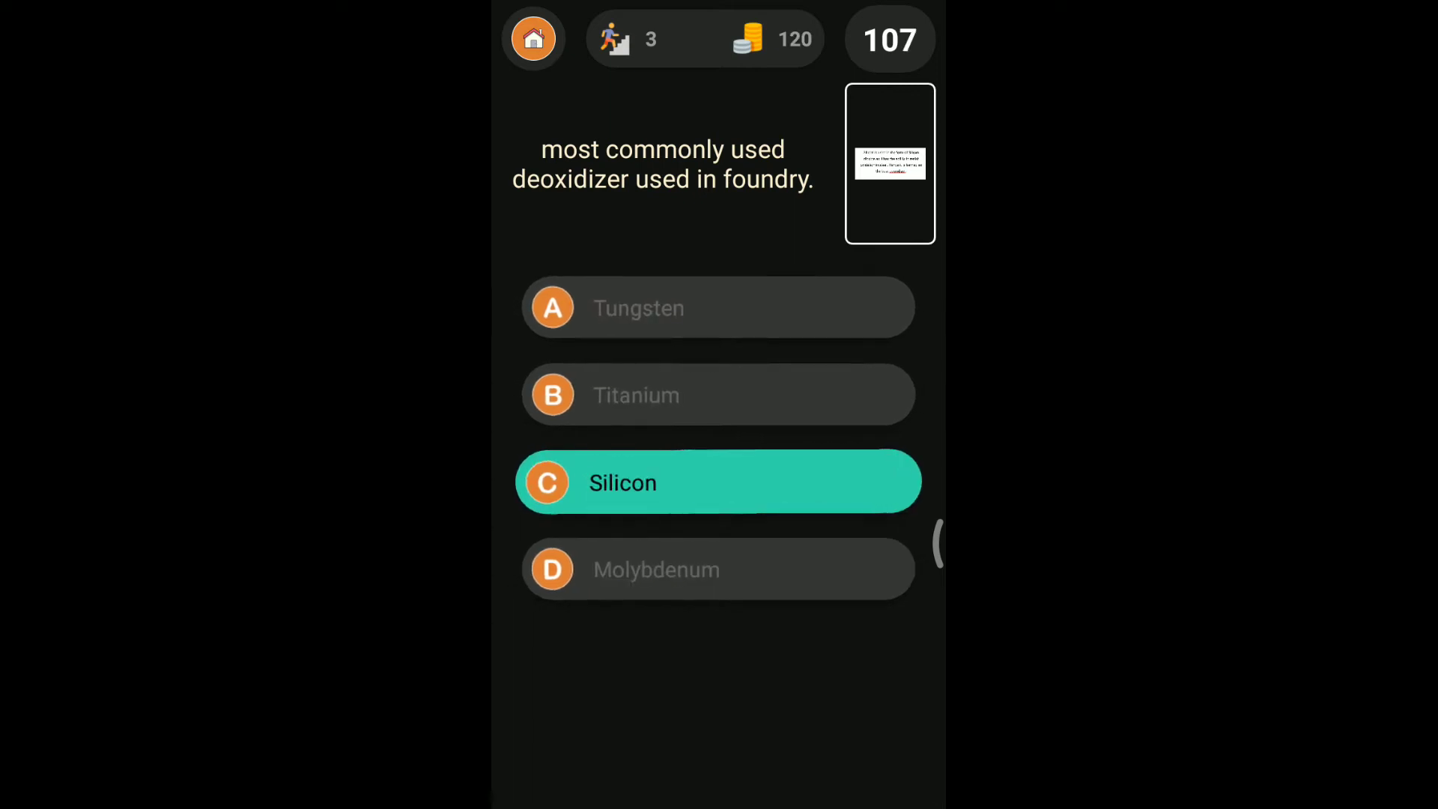
left_click(719, 481)
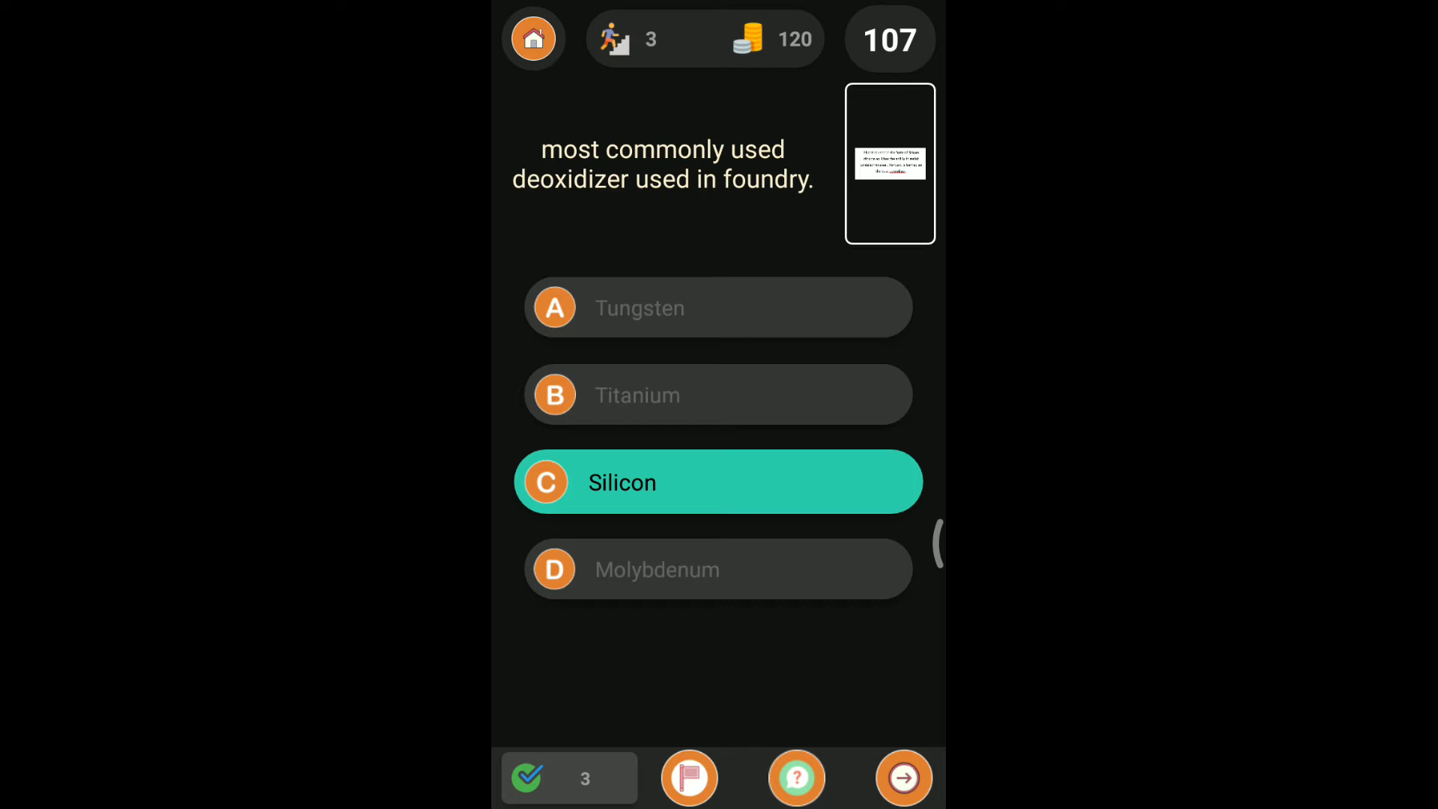
left_click(718, 481)
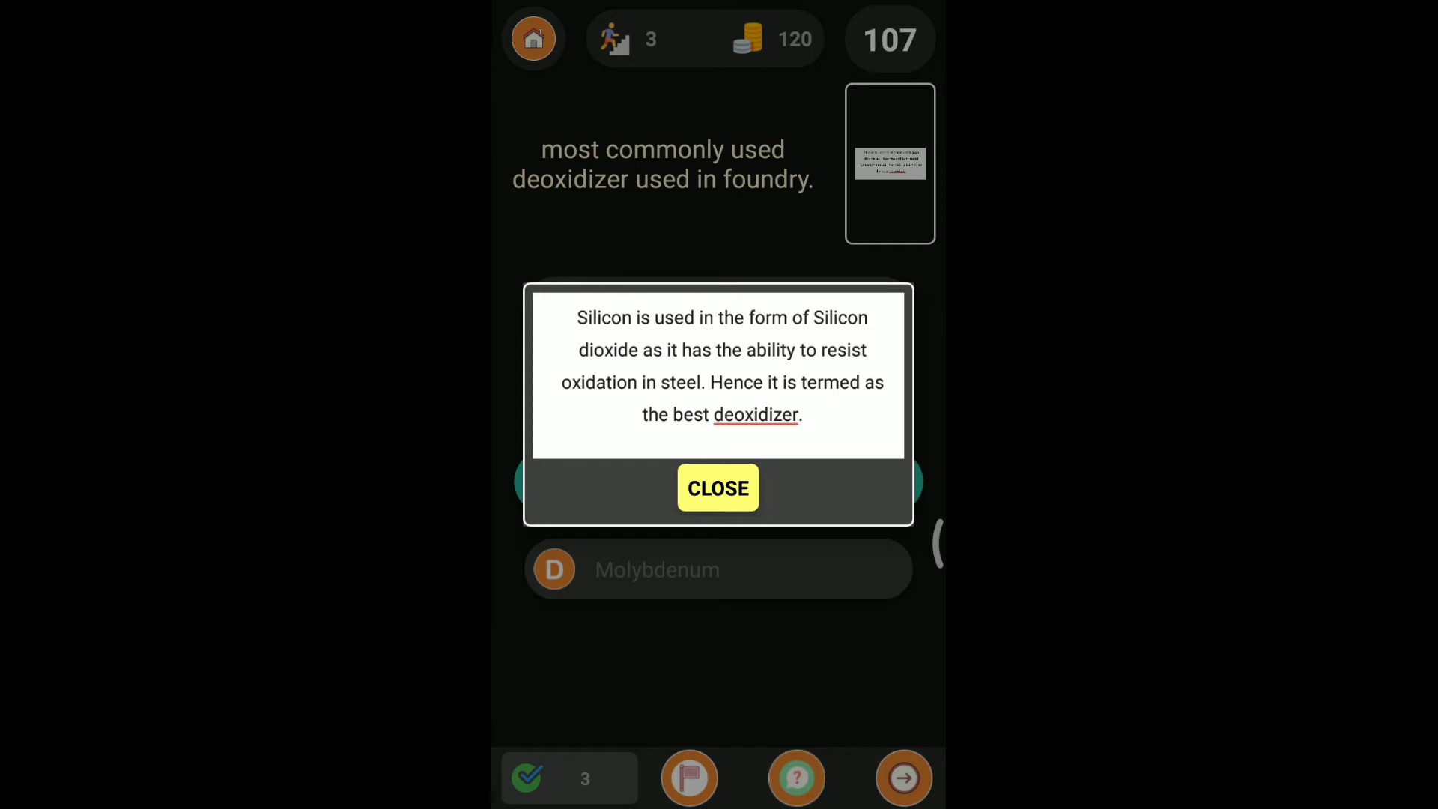
left_click(718, 487)
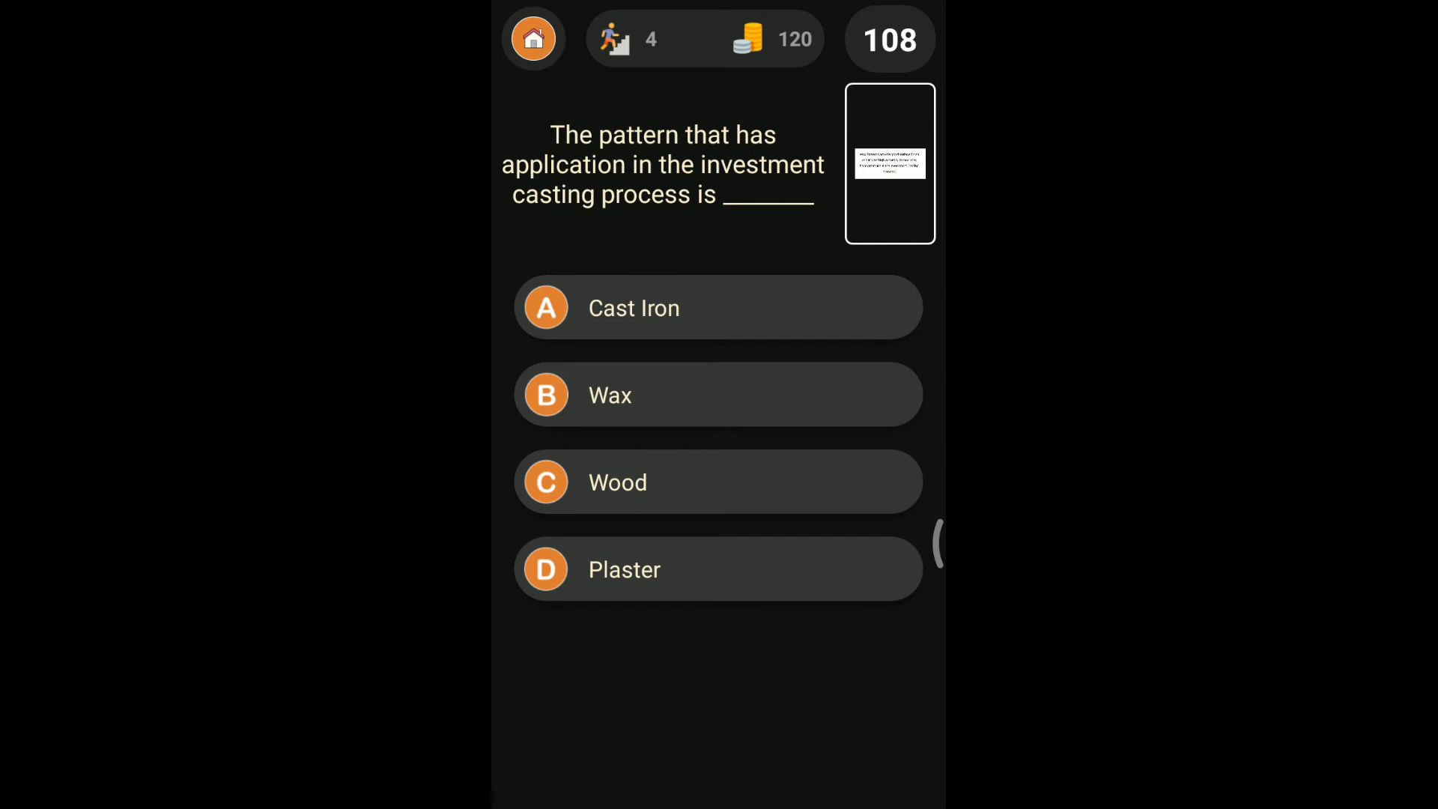
- Answer the investment casting pattern question with Wax, close its explanation and advance
left_click(718, 394)
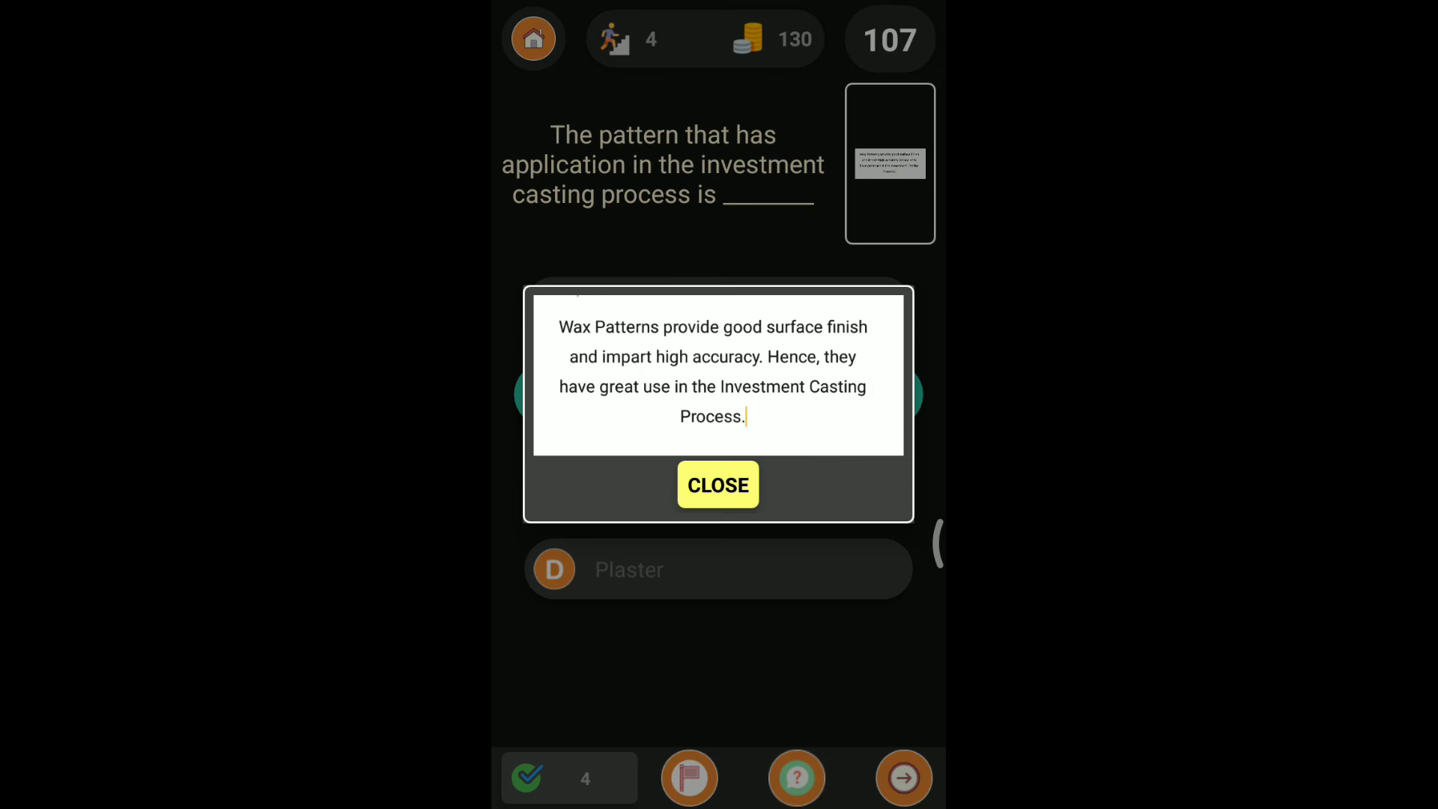
left_click(718, 484)
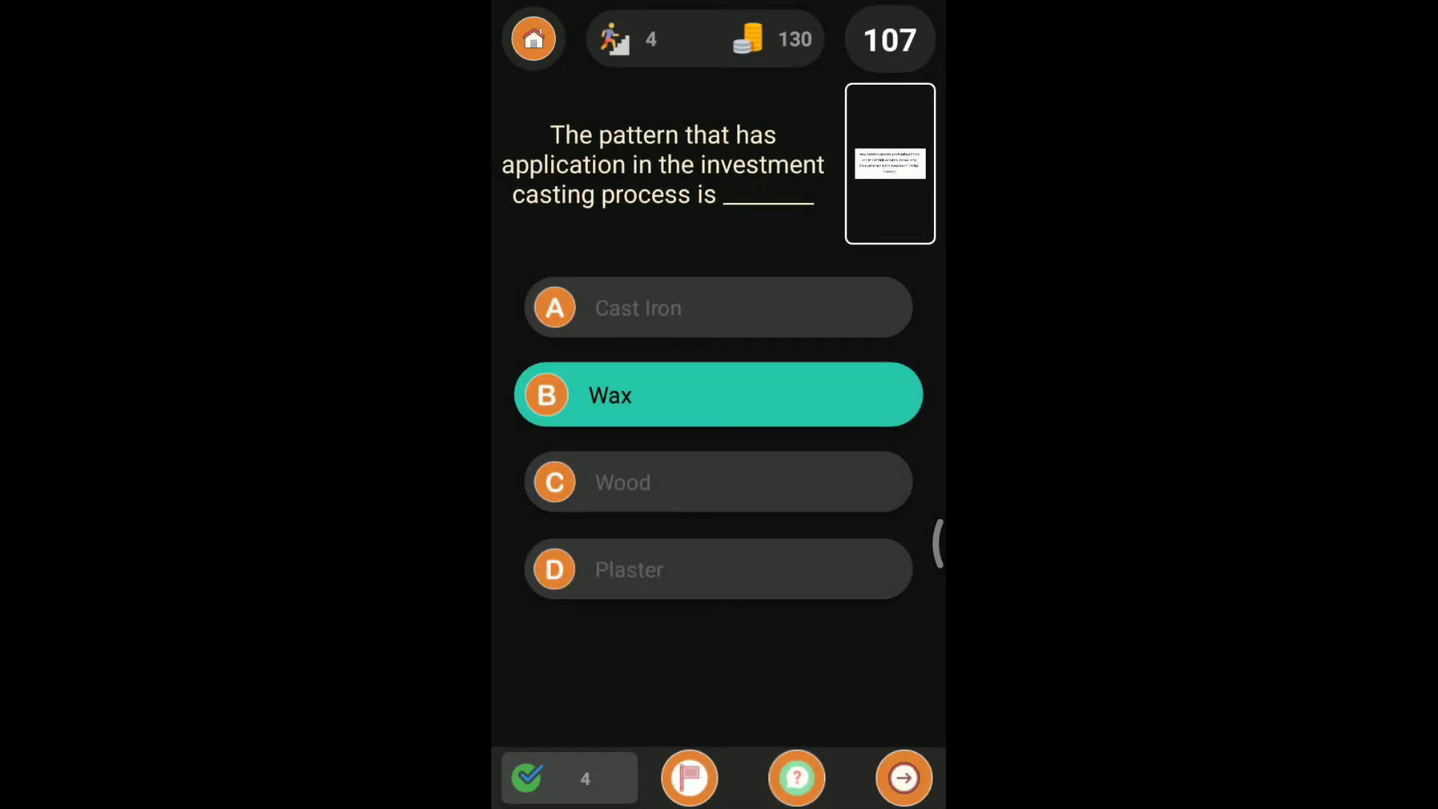
left_click(904, 778)
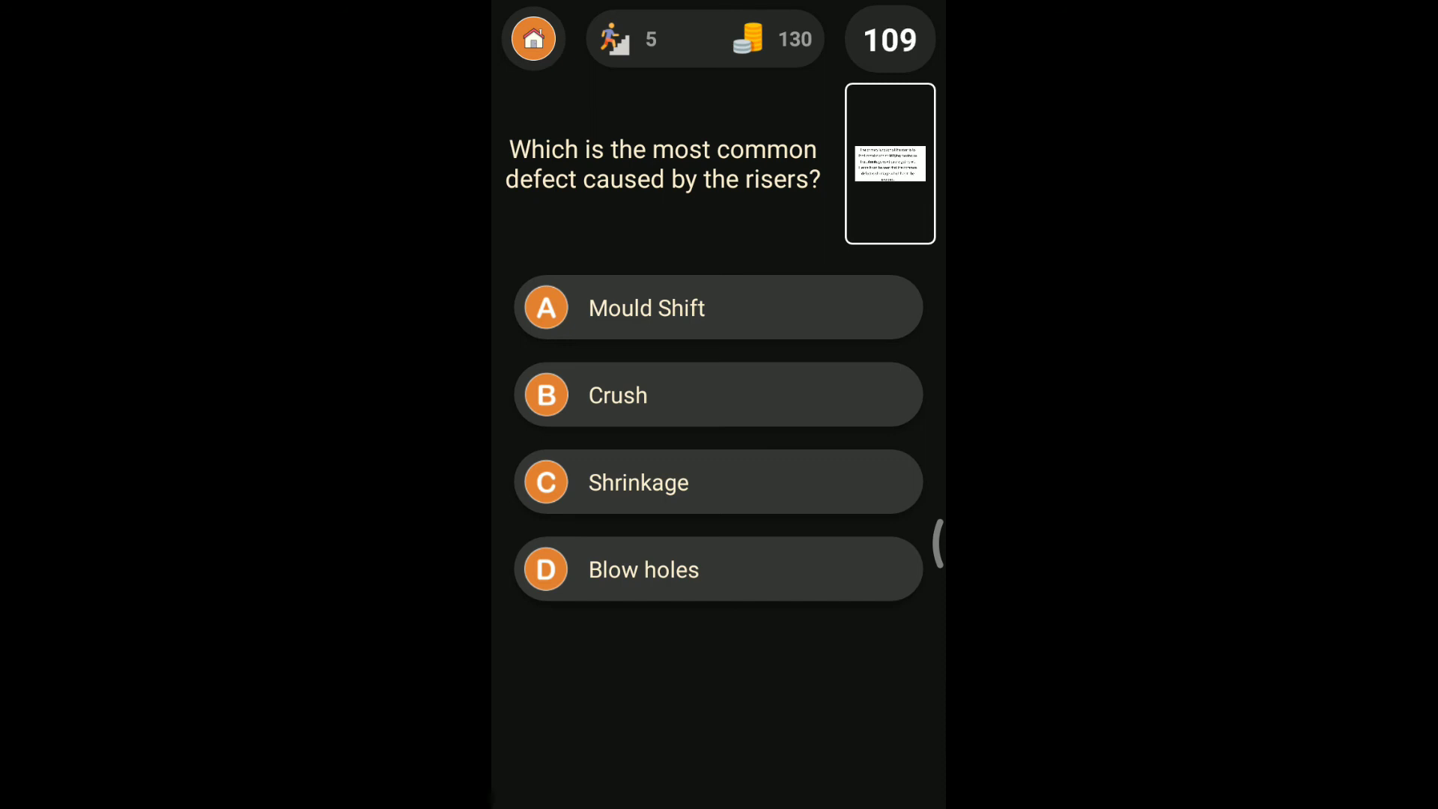
- Answer the riser defect question with Shrinkage and close its explanation
left_click(718, 481)
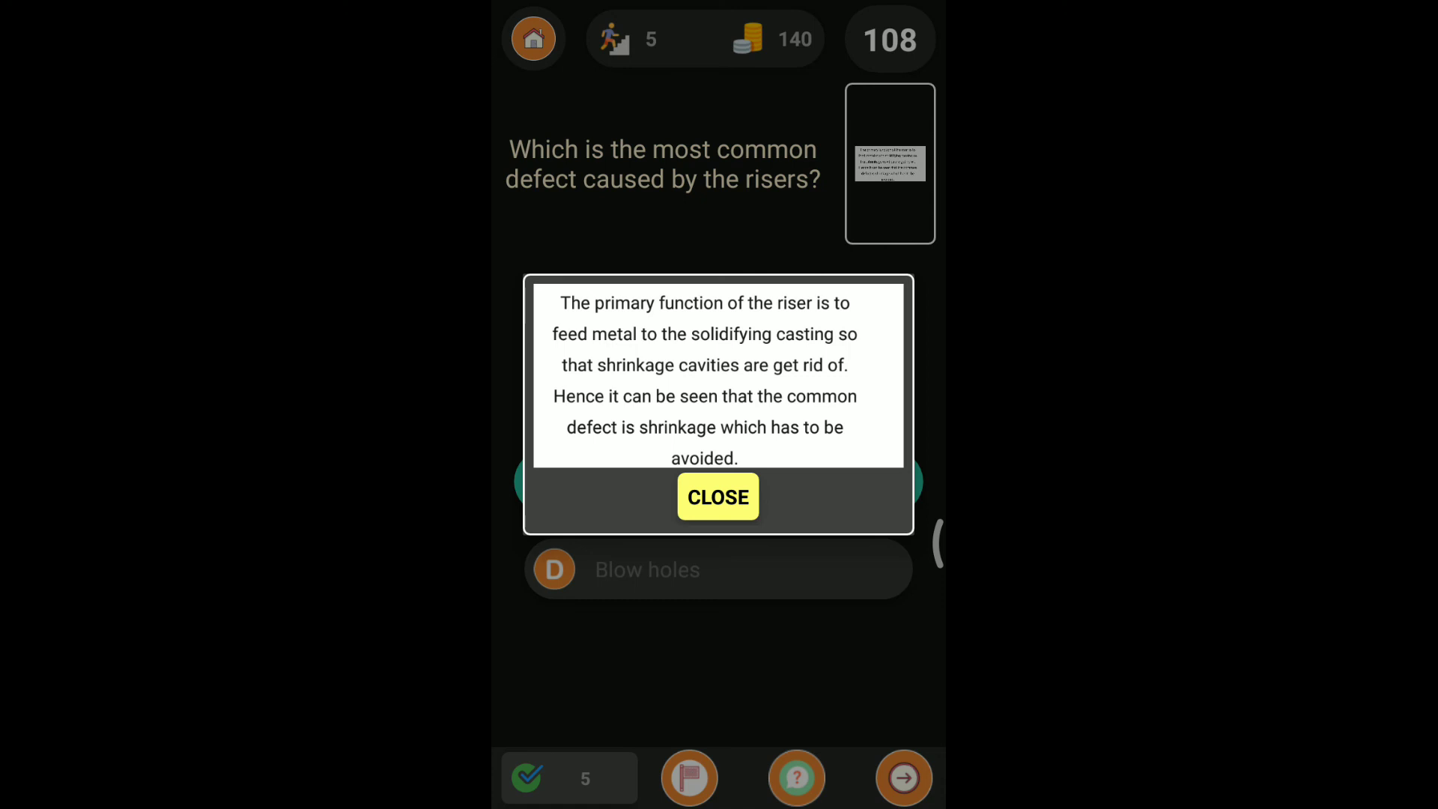
left_click(718, 496)
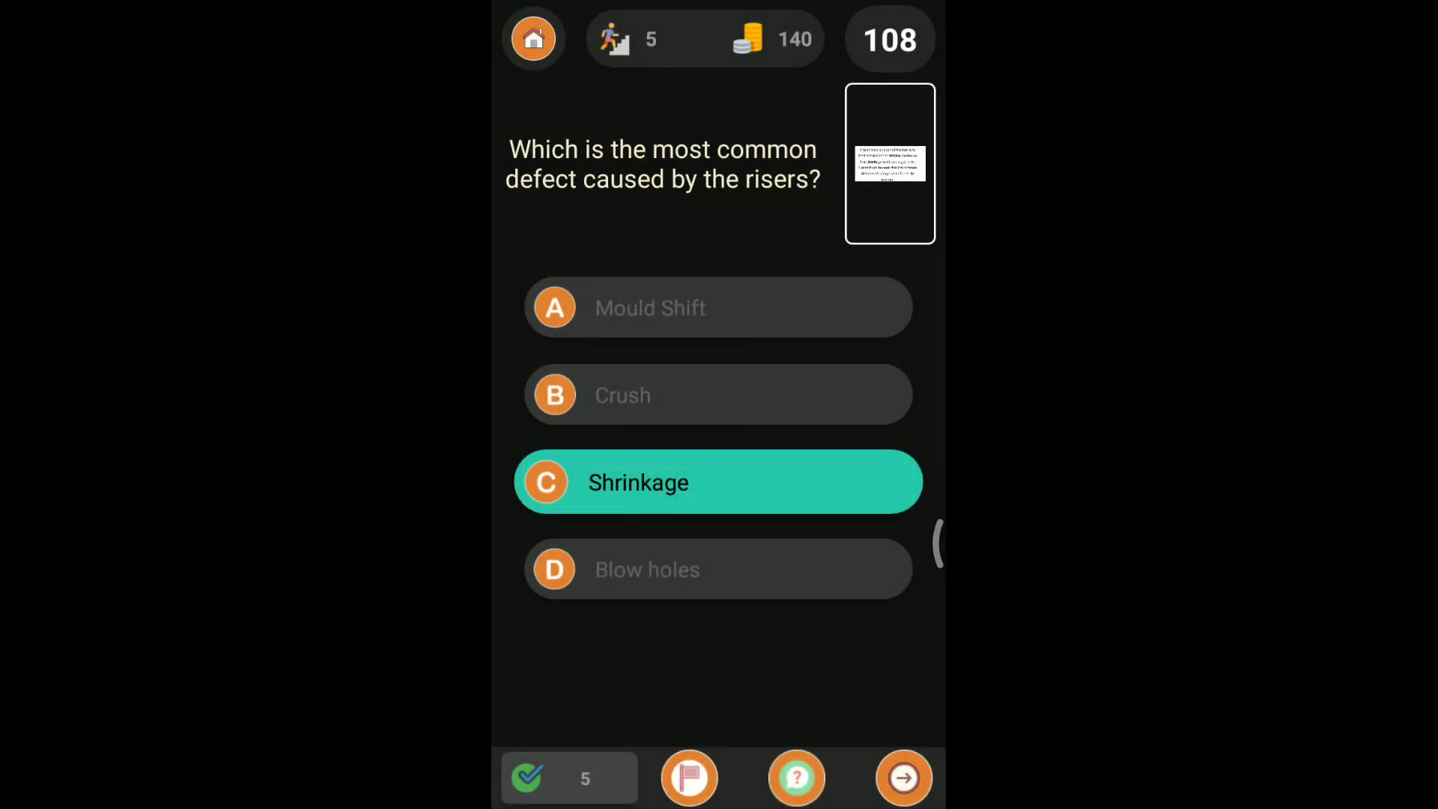